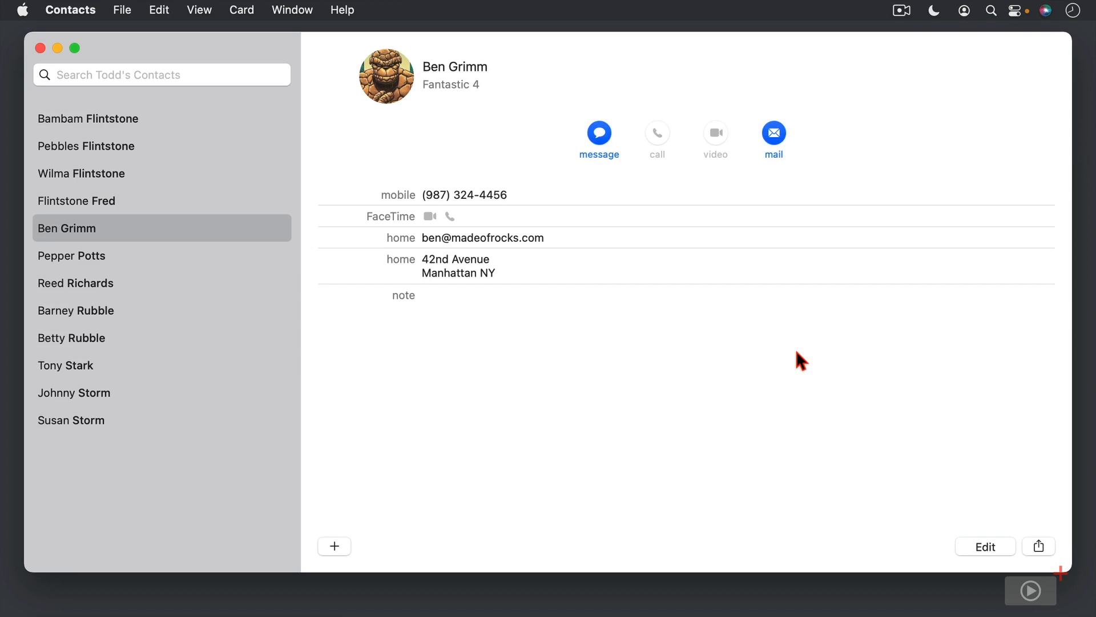
pyautogui.moveTo(474, 456)
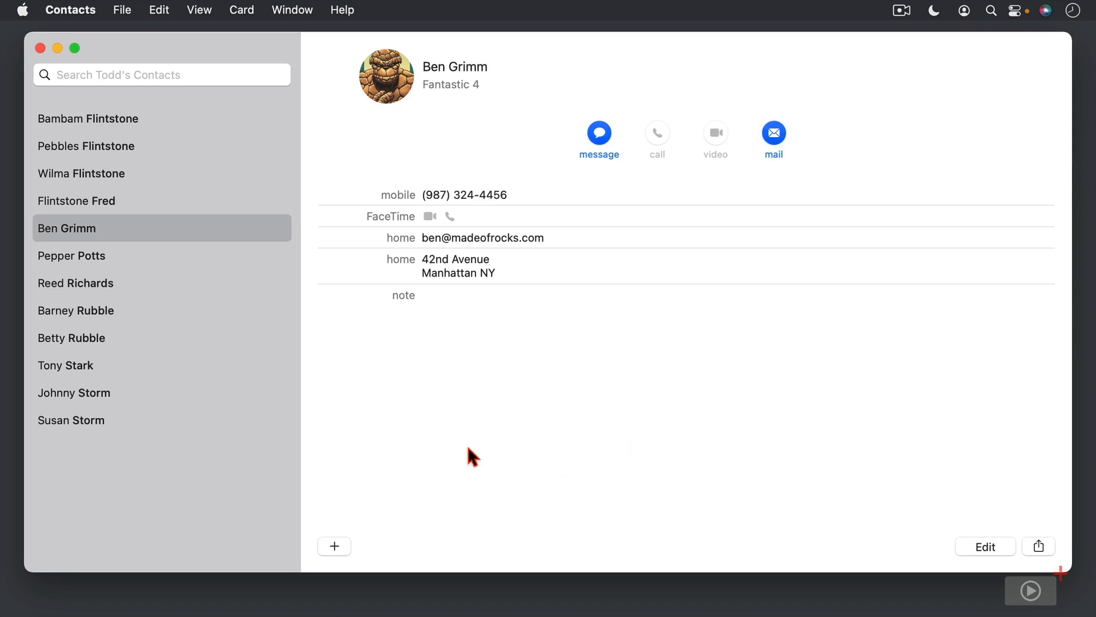
pyautogui.moveTo(145, 105)
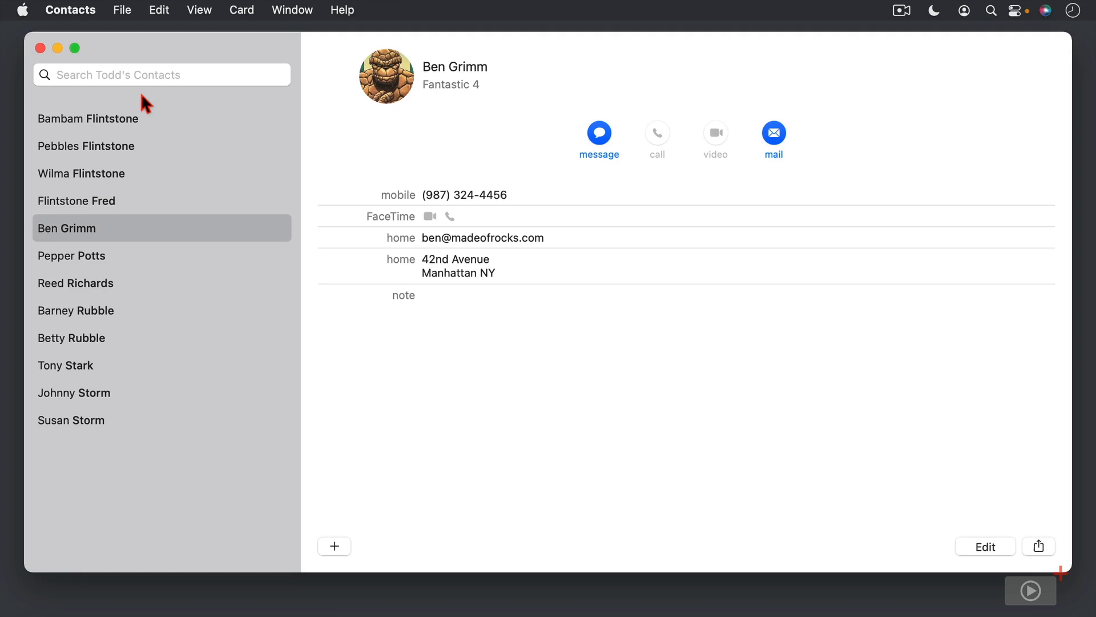
pyautogui.moveTo(165, 299)
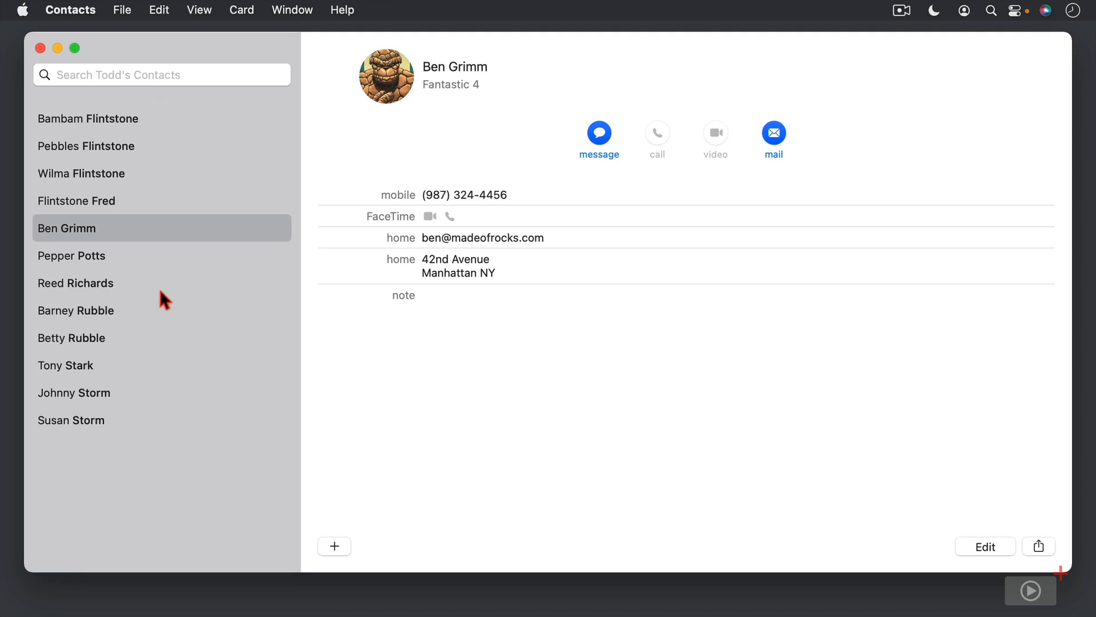
pyautogui.moveTo(151, 404)
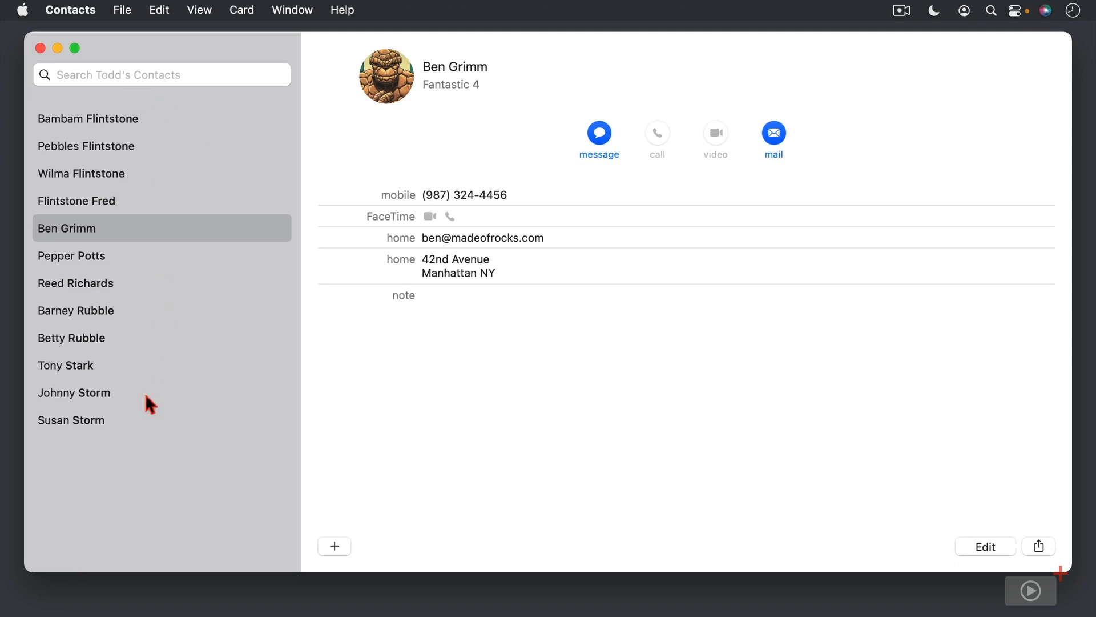
pyautogui.moveTo(519, 369)
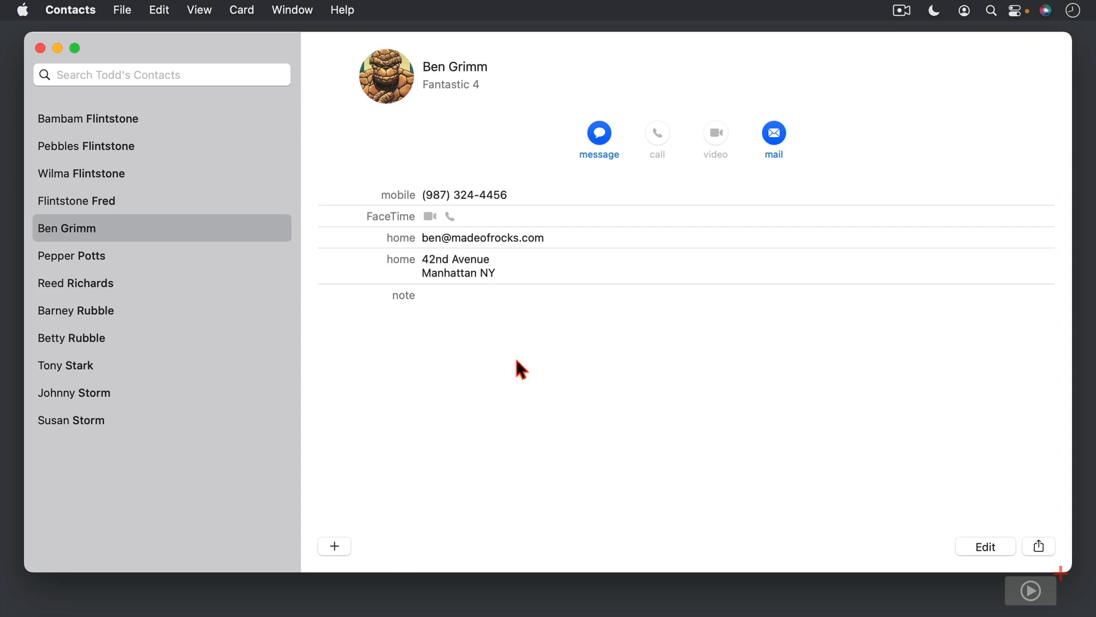
# Step: Close the Contacts window with its red close button
pyautogui.click(40, 48)
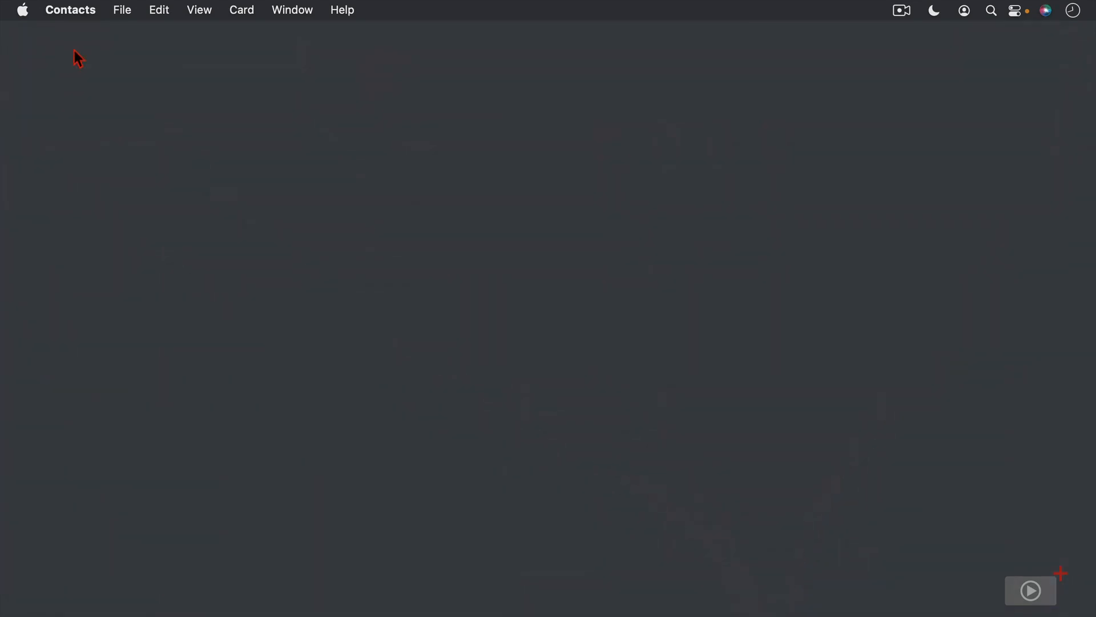
pyautogui.moveTo(446, 576)
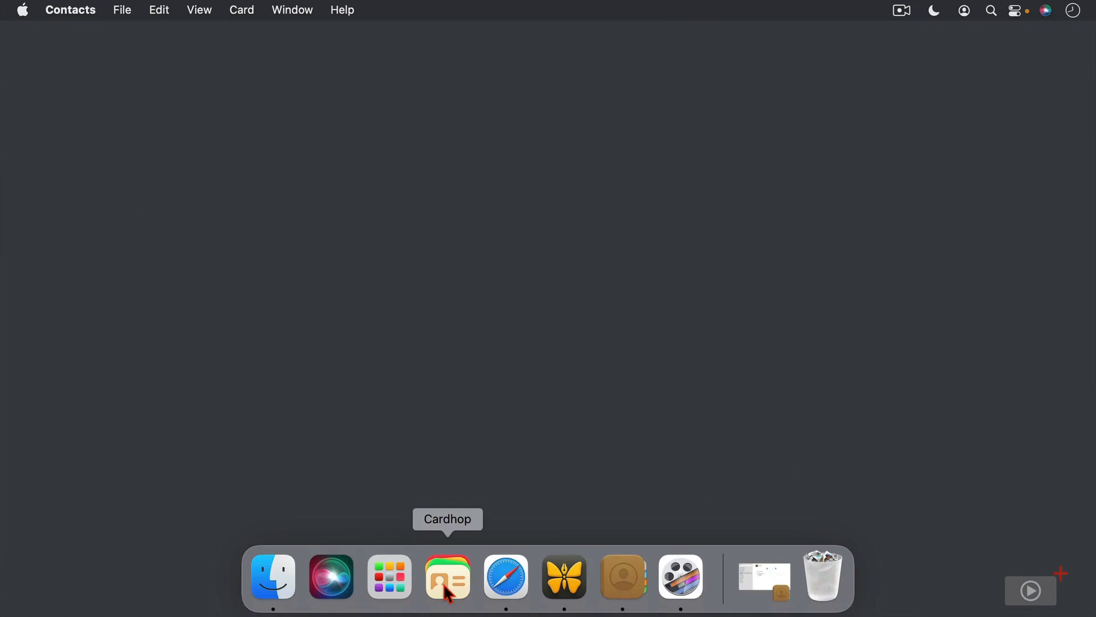
# Step: Launch Cardhop from the Dock and continue past the setup welcome page
pyautogui.click(447, 577)
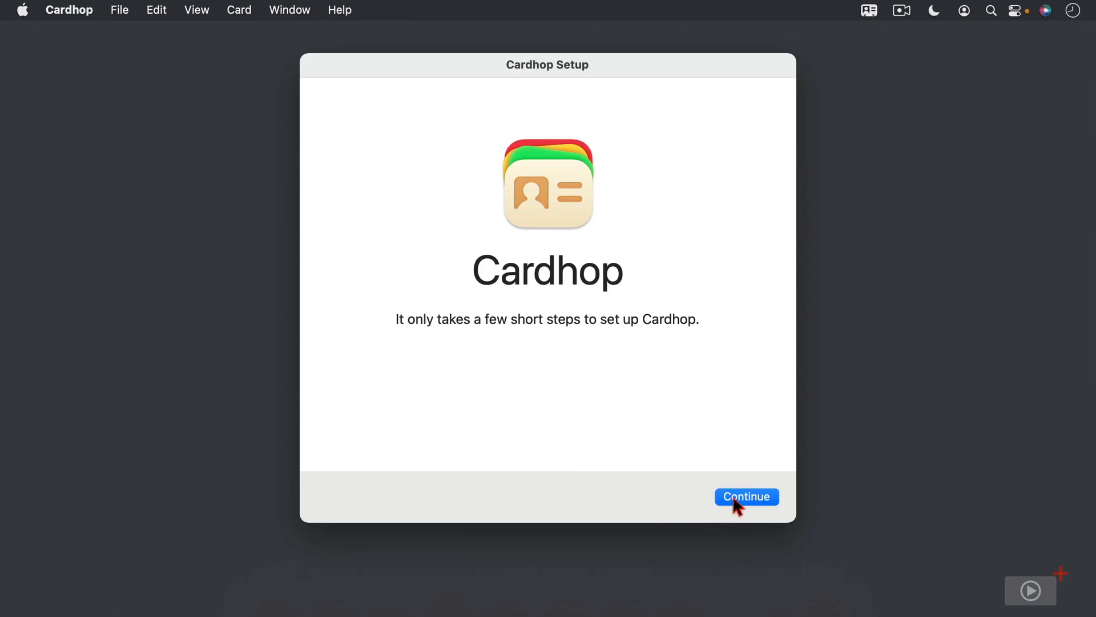
pyautogui.click(745, 496)
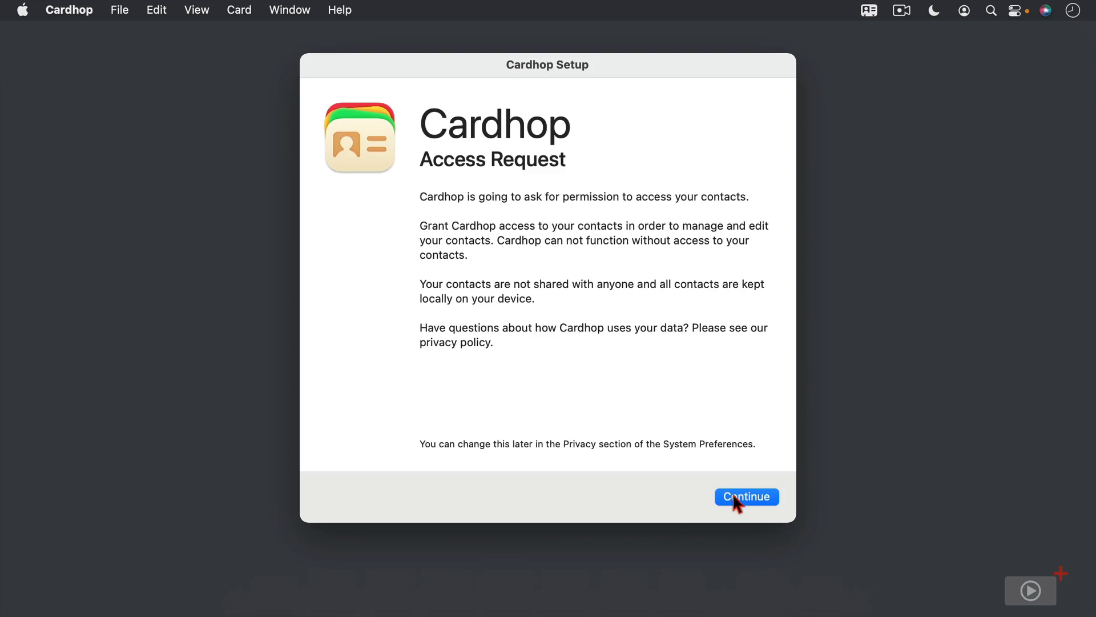
# Step: Acknowledge the contacts access explanation to reach the account sign-in page
pyautogui.click(746, 496)
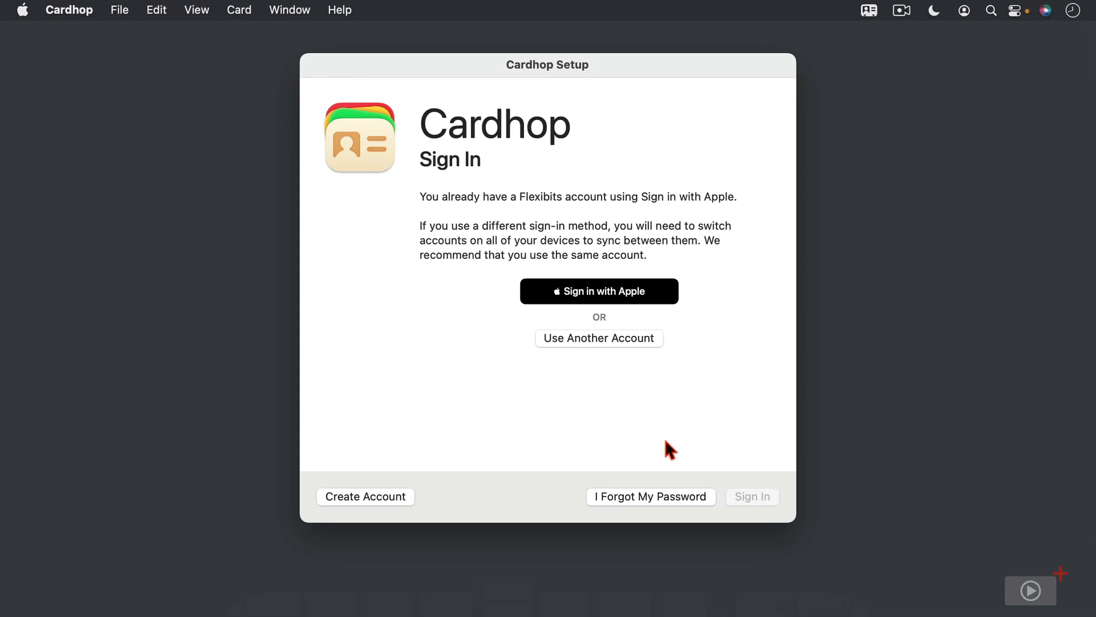
pyautogui.moveTo(439, 489)
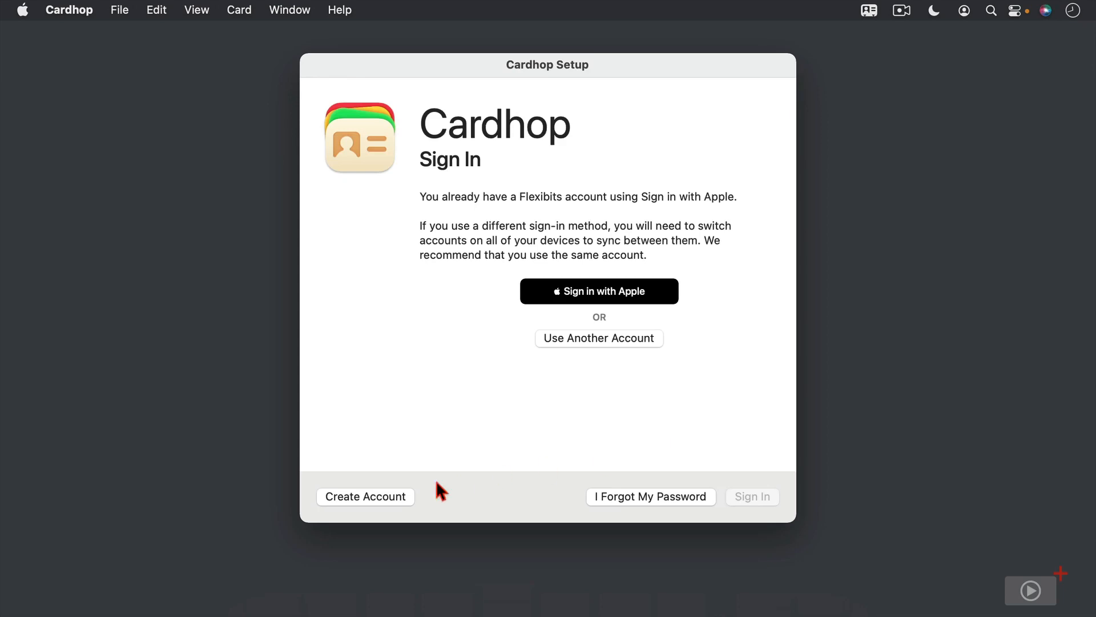
pyautogui.moveTo(422, 511)
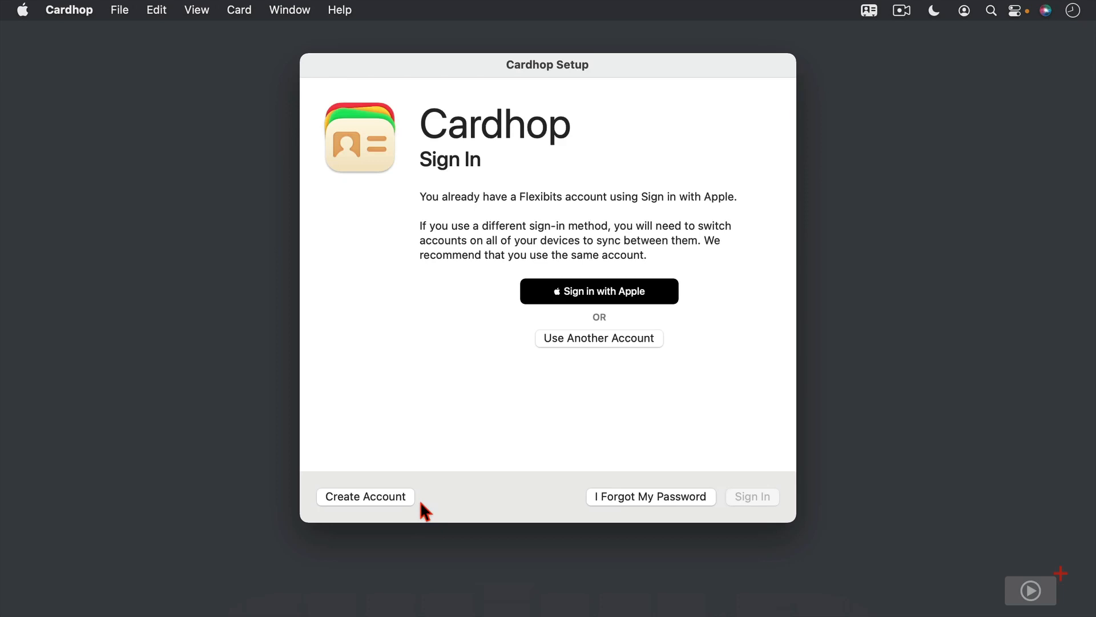
pyautogui.moveTo(473, 460)
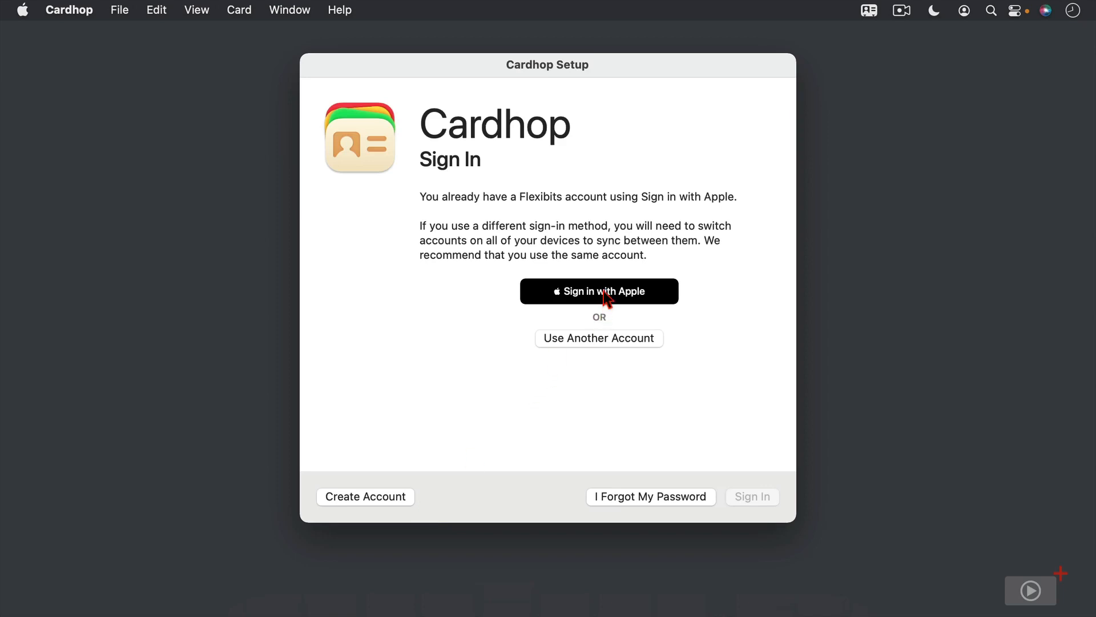
# Step: Sign in with the existing Apple account
pyautogui.click(598, 290)
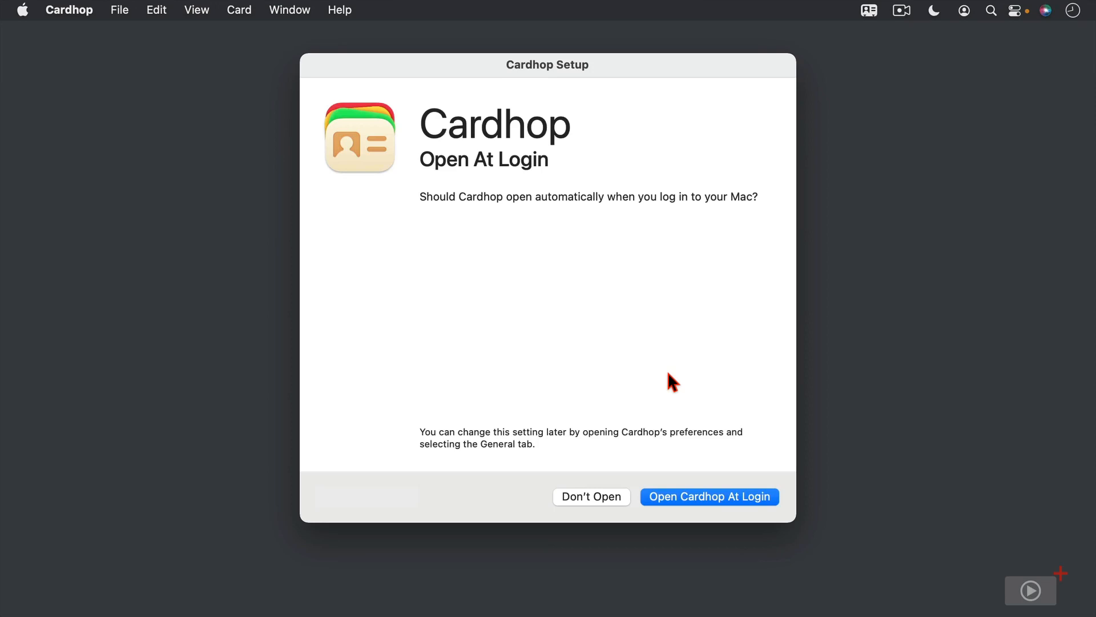
pyautogui.moveTo(876, 27)
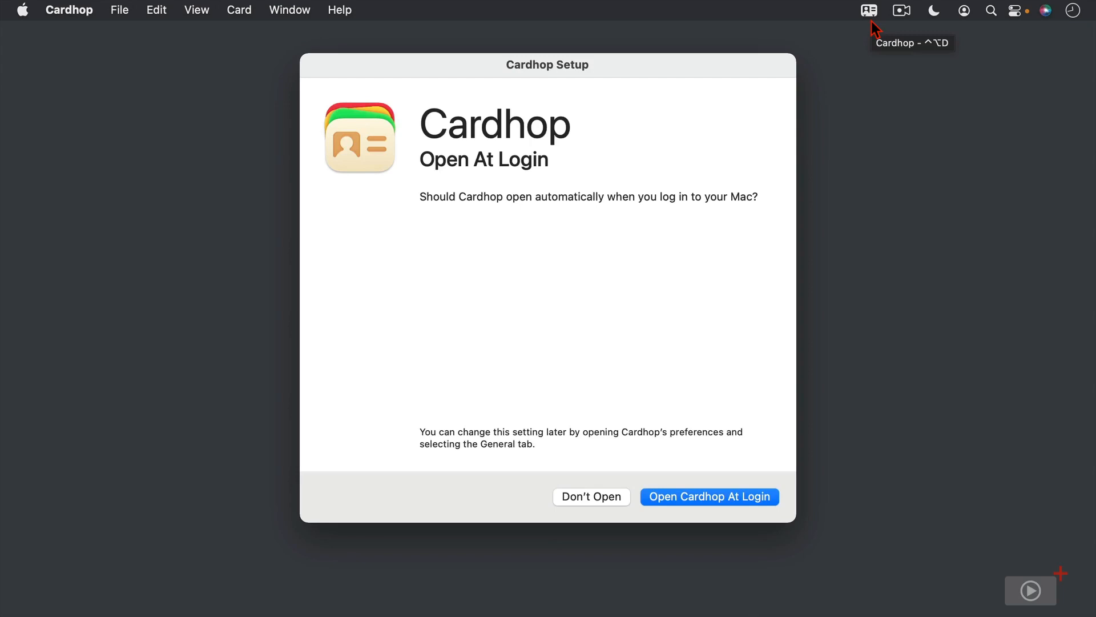
pyautogui.moveTo(718, 377)
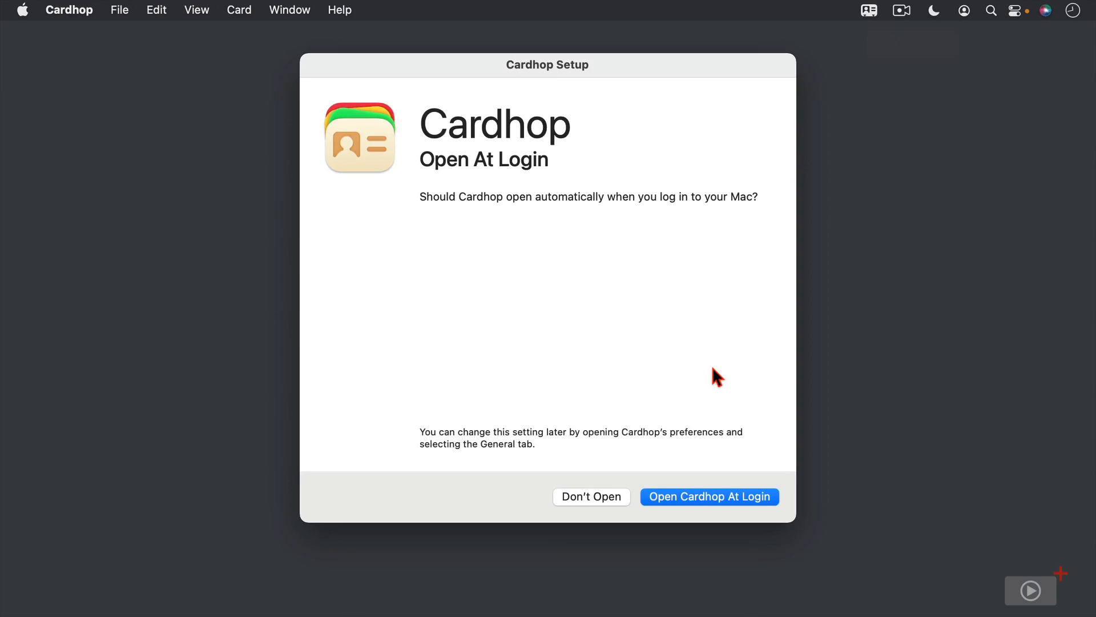
pyautogui.moveTo(718, 467)
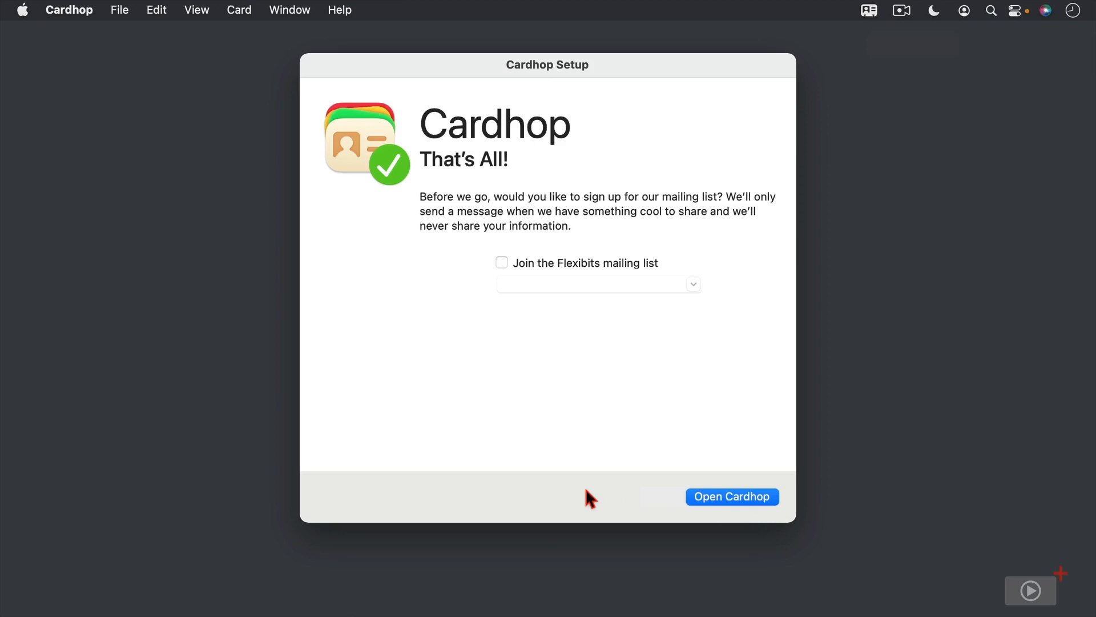
pyautogui.moveTo(675, 528)
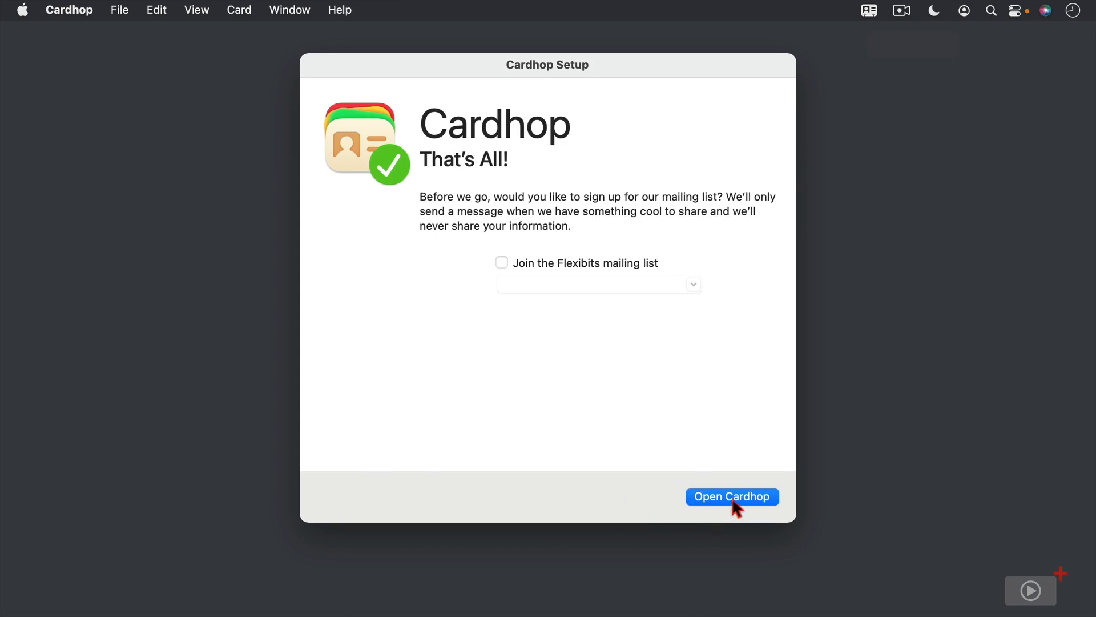
# Step: Choose Open Cardhop to finish setup, then dismiss the welcome tips with Got It!
pyautogui.click(731, 496)
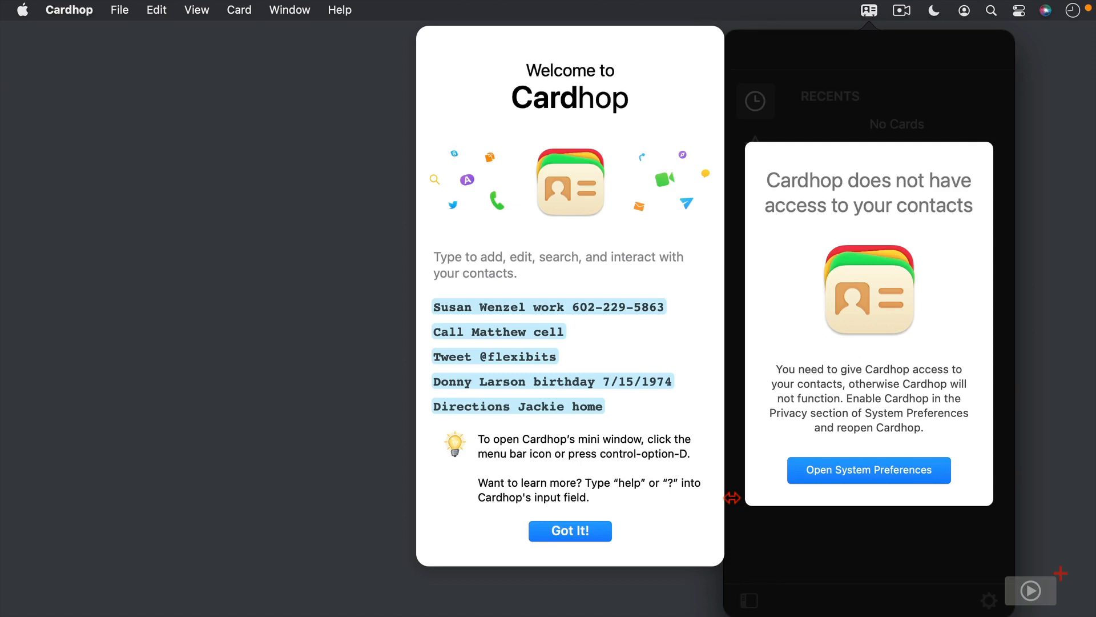
pyautogui.moveTo(679, 523)
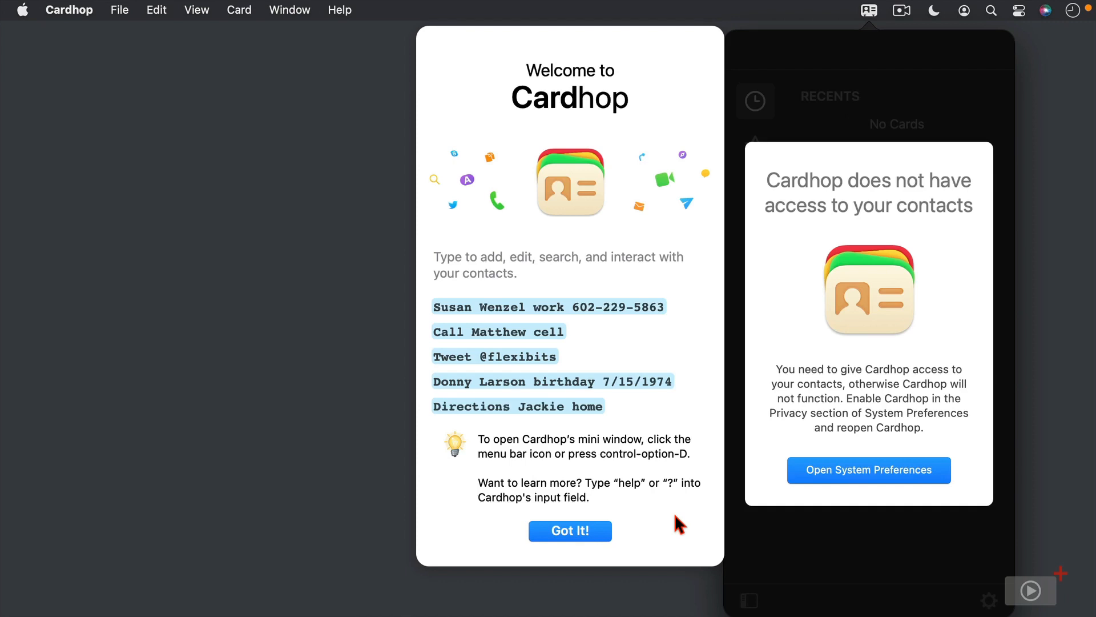
pyautogui.click(569, 530)
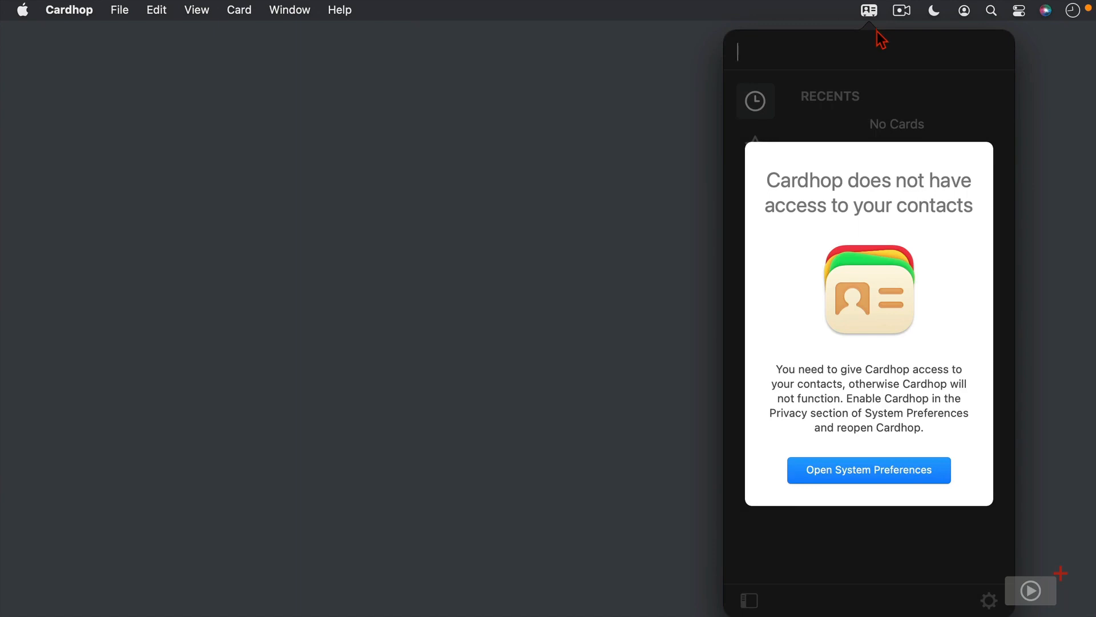
pyautogui.moveTo(875, 50)
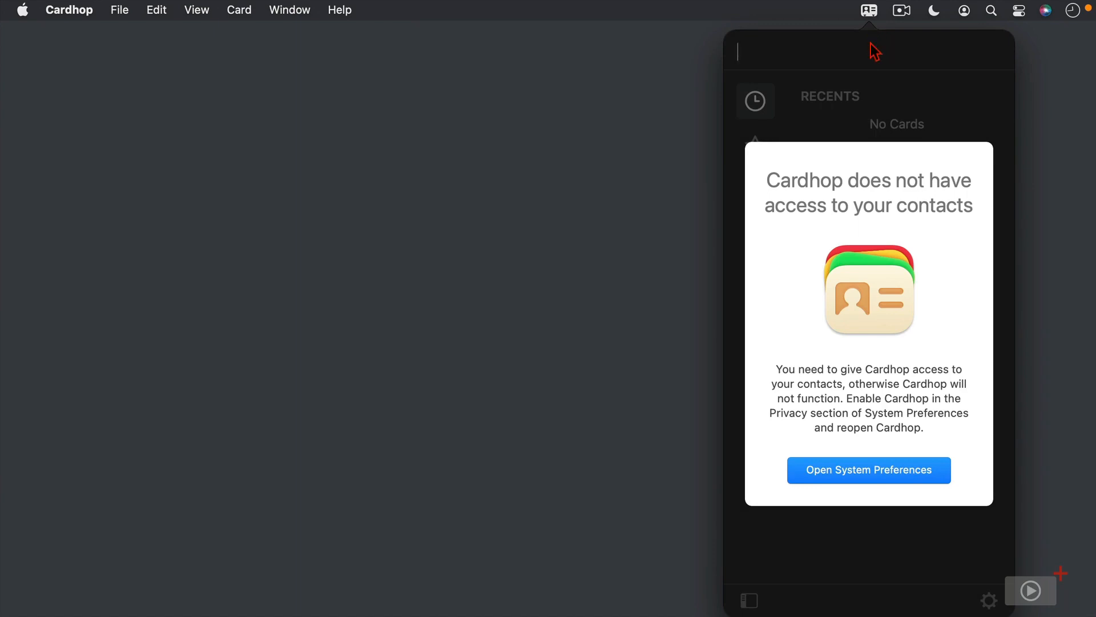